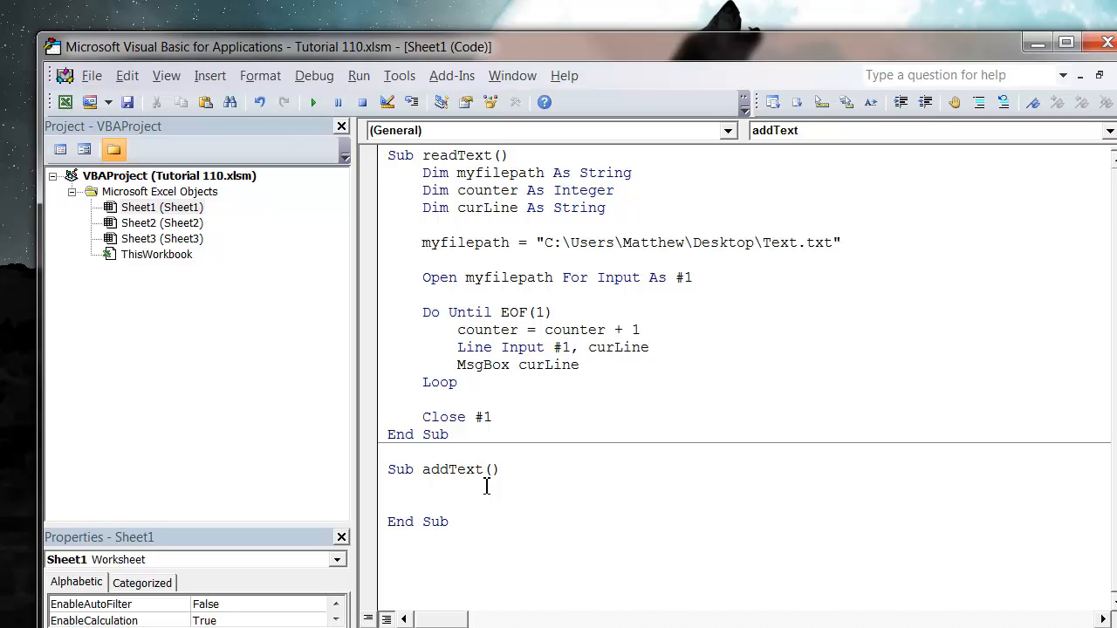
Step: Declare myfilepath As String and assign it "C:\Users\Matthew\Desktop\Text.txt"
type("dim")
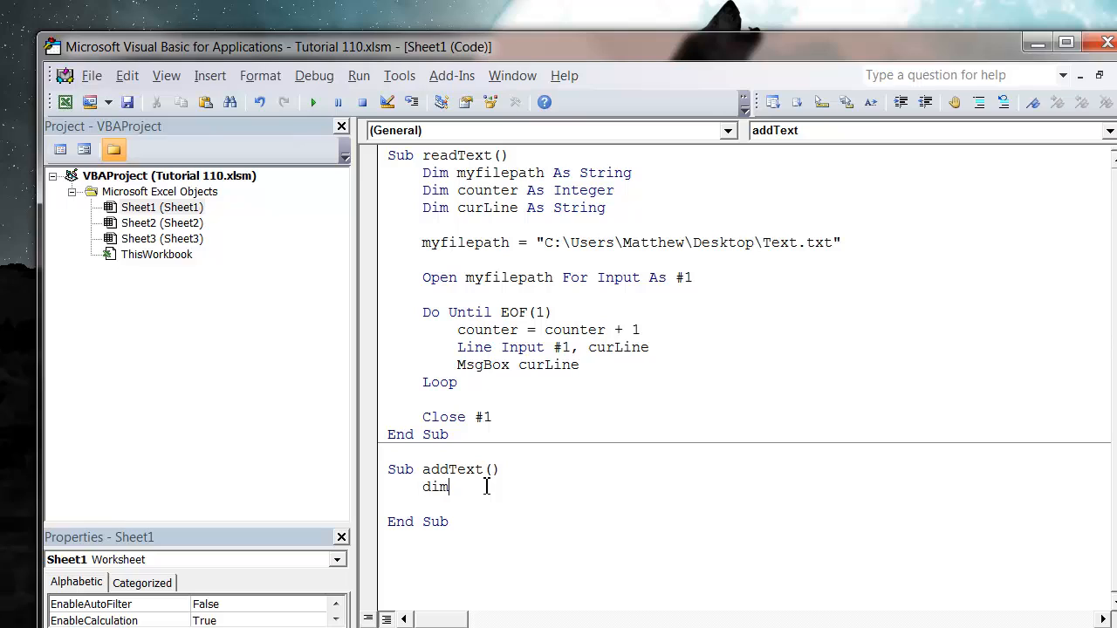
key("Backspace")
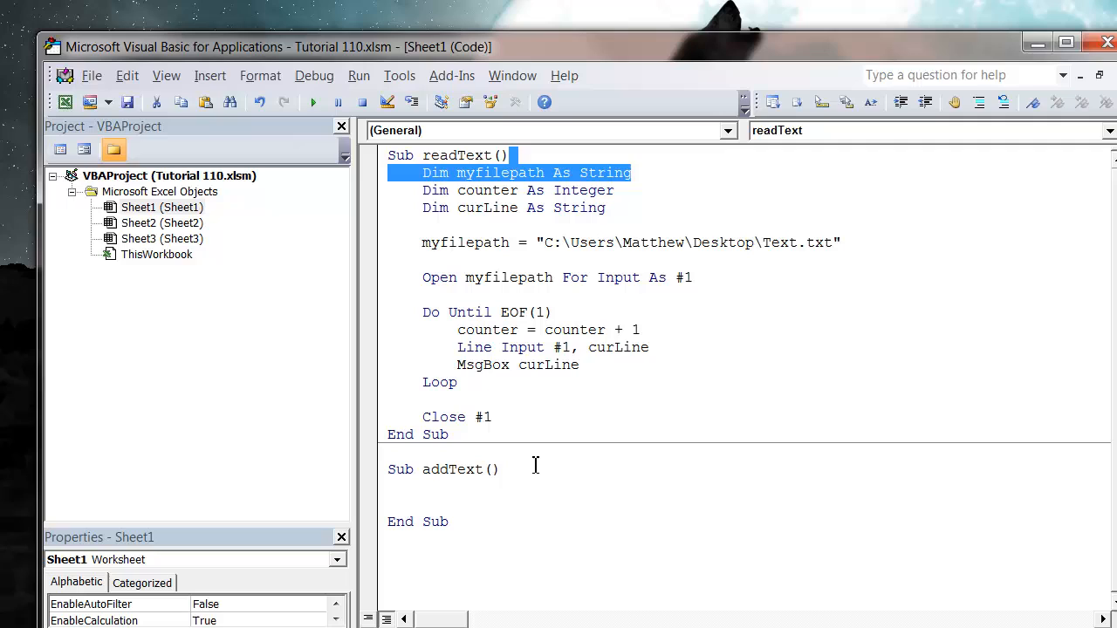
type("Dim myfilepath As String")
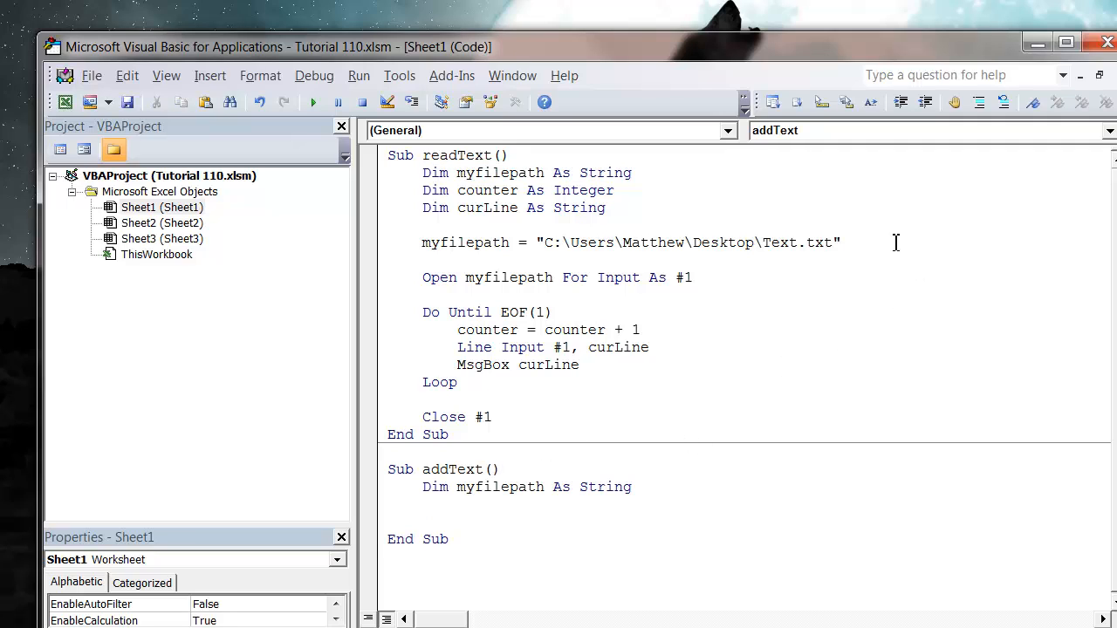
type("myfilepath = \"C:\\Users\\Matthew\\Desktop\\Text.txt\"")
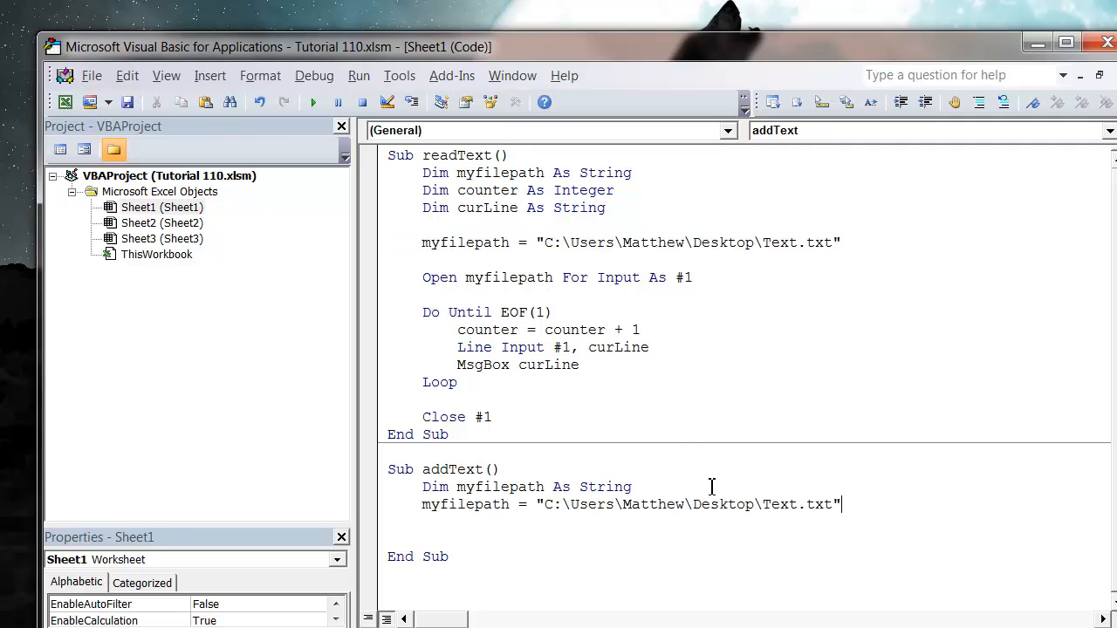
left_click(527, 538)
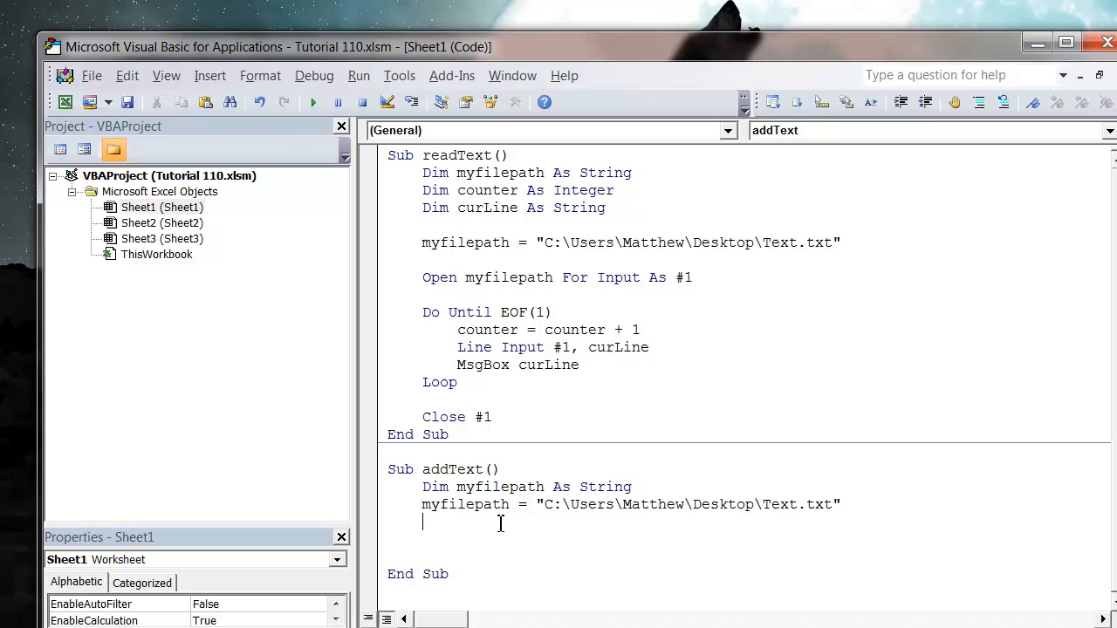
Step: Declare Dim myFile As Integer on a new line
type("dim")
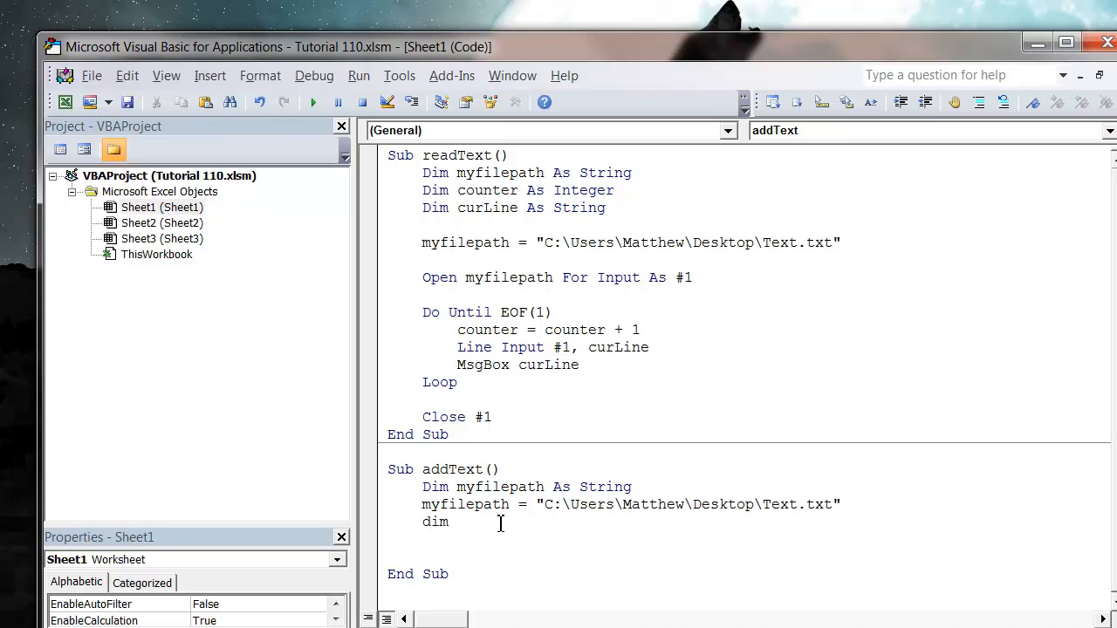
type("myFile")
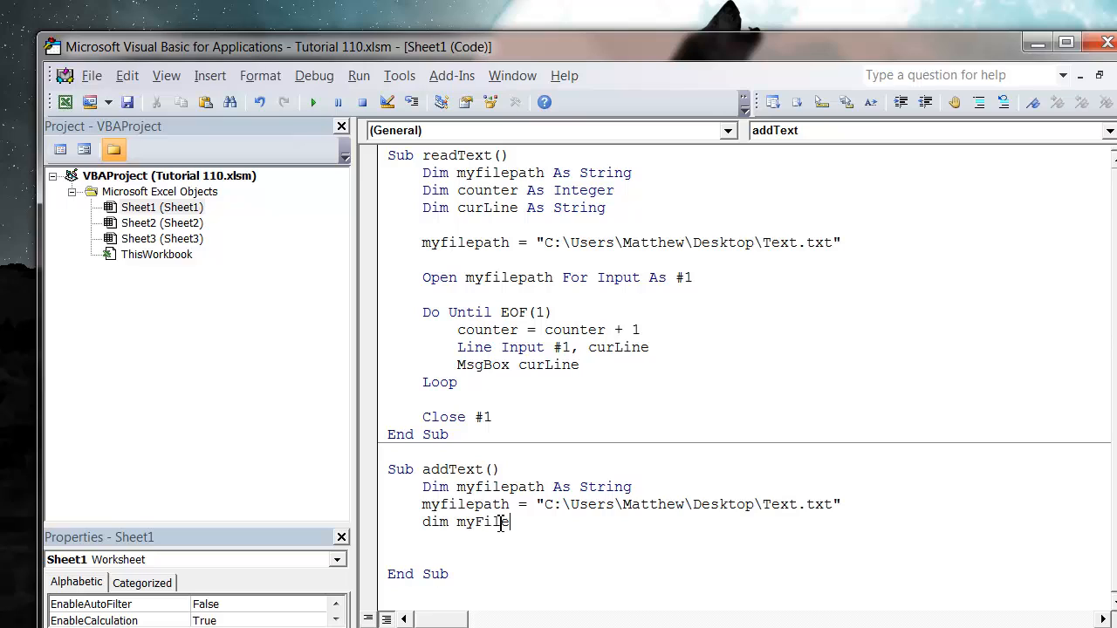
type("as int")
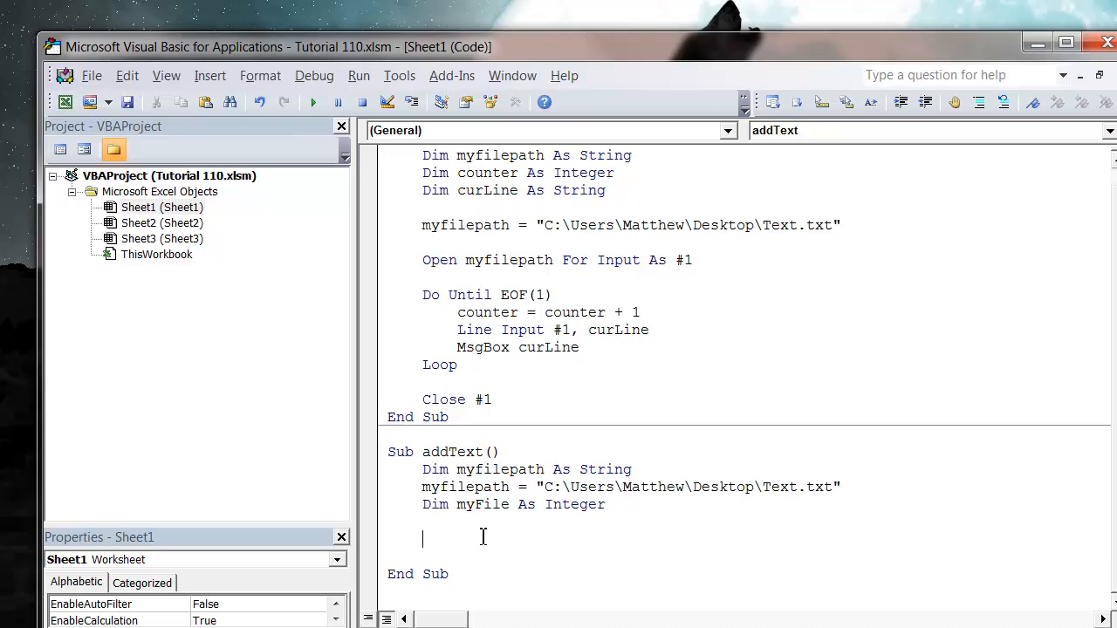
double_click(482, 504)
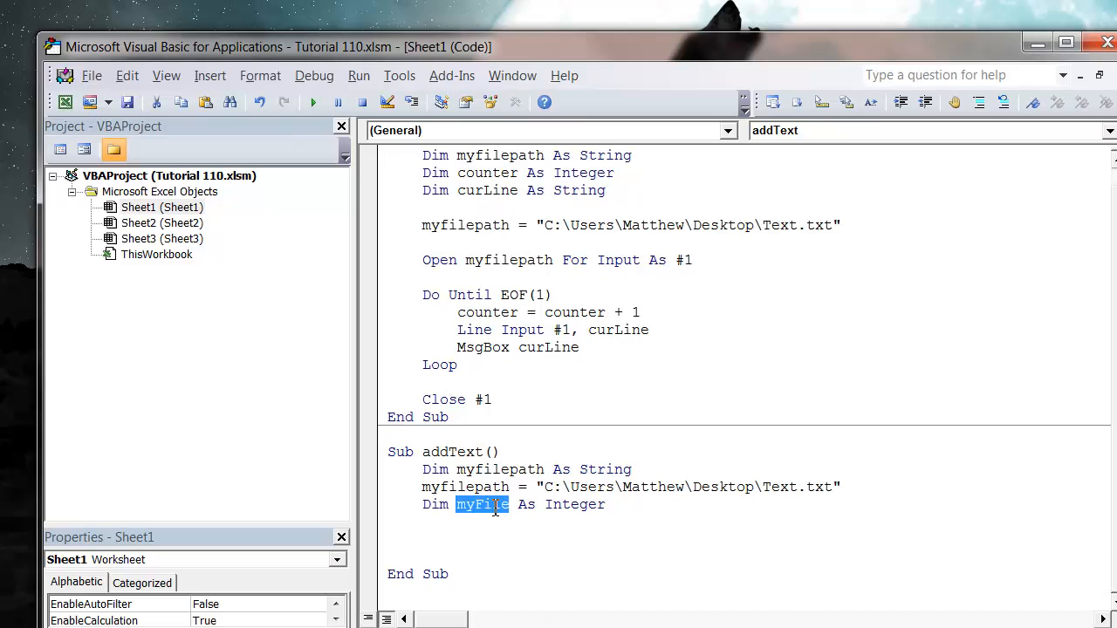
Step: Assign myFile = FreeFile below the declaration
type("myFile")
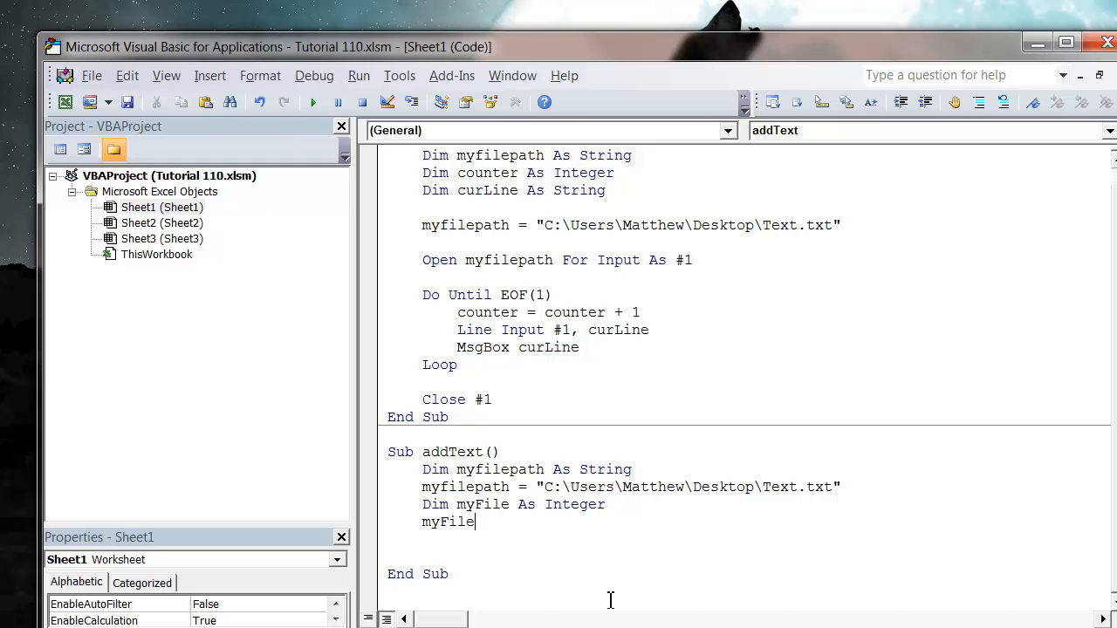
type("= fr")
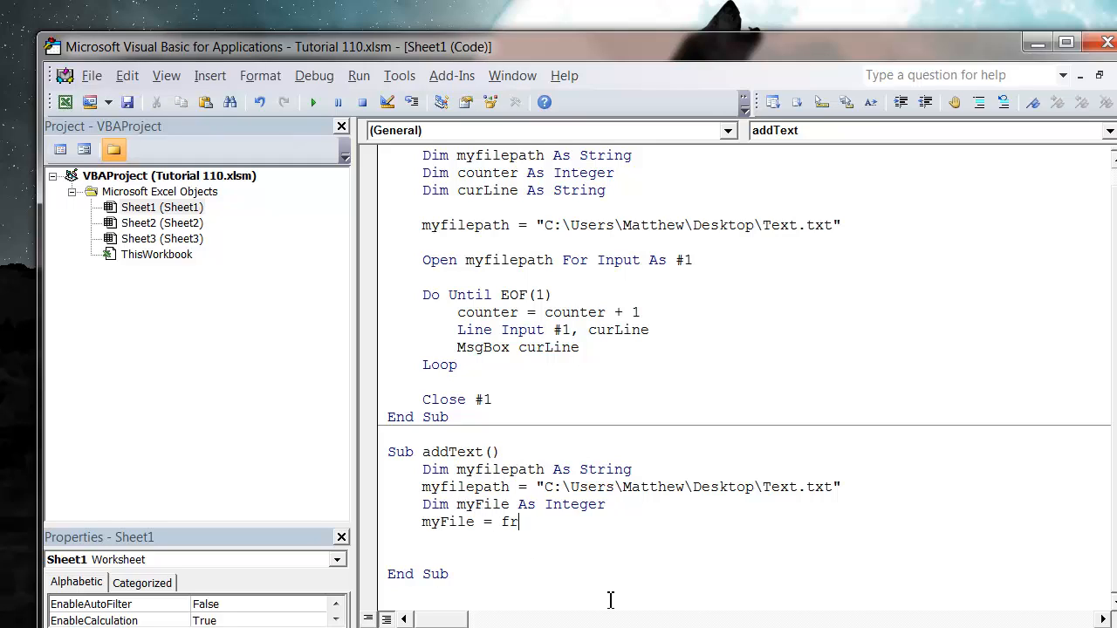
type("eeFile")
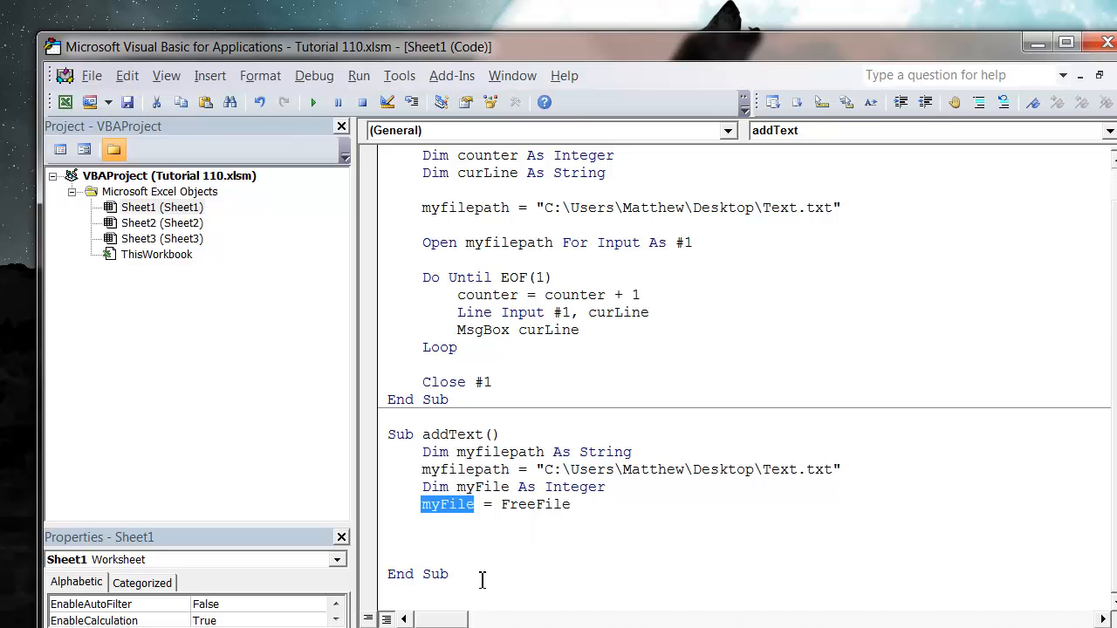
mouse_move(604, 451)
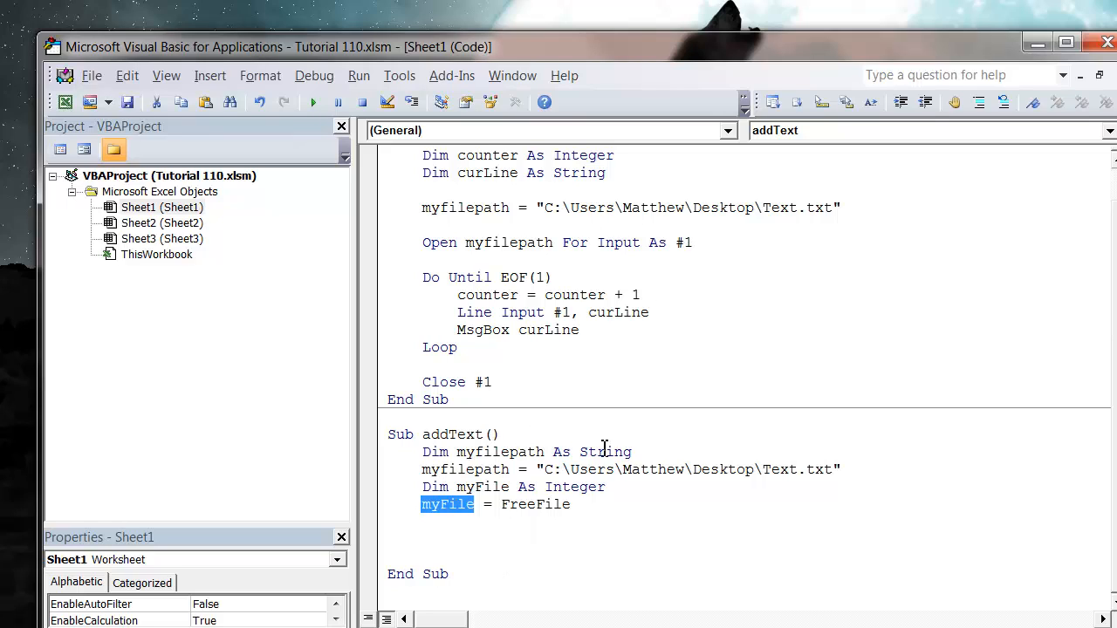
left_click(426, 522)
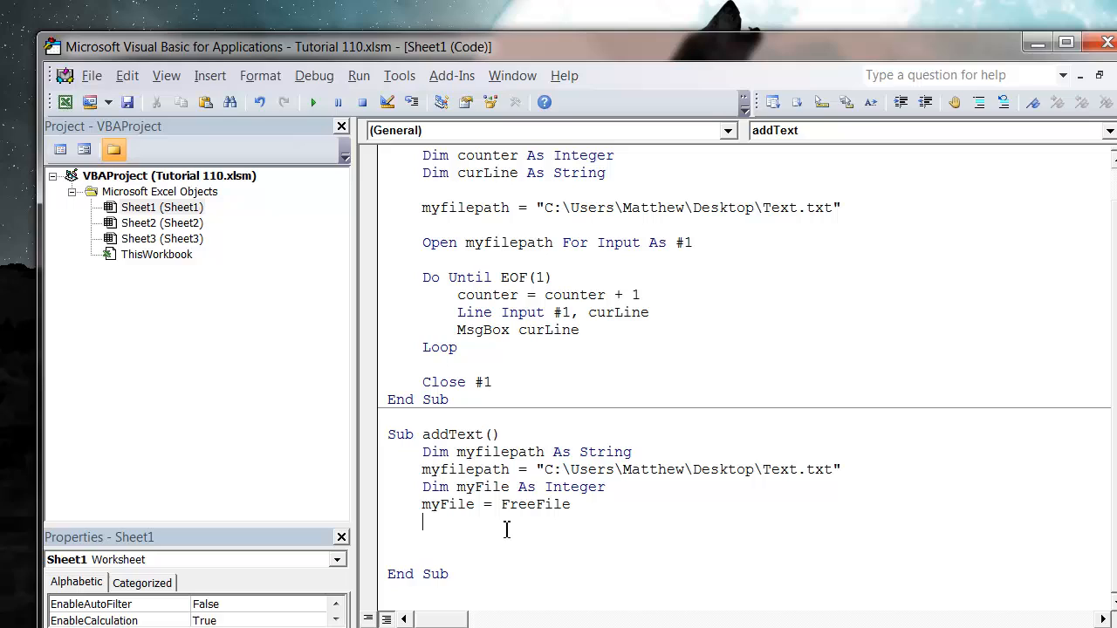
Step: Write Open myfilepath For Append As #myFile below the FreeFile line
type("ope")
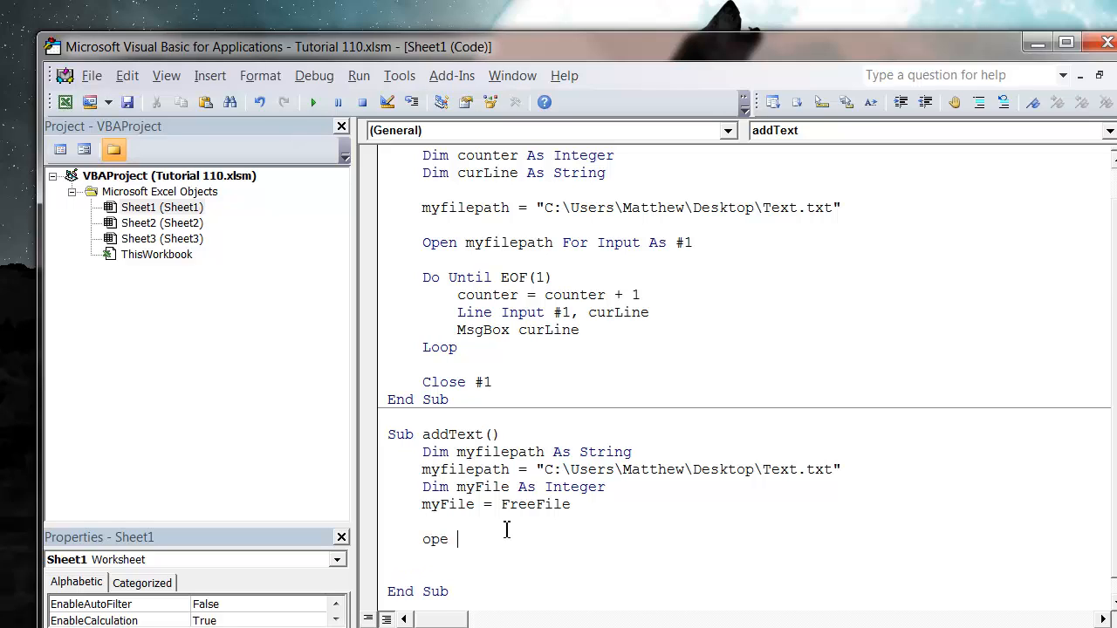
type("n myfi")
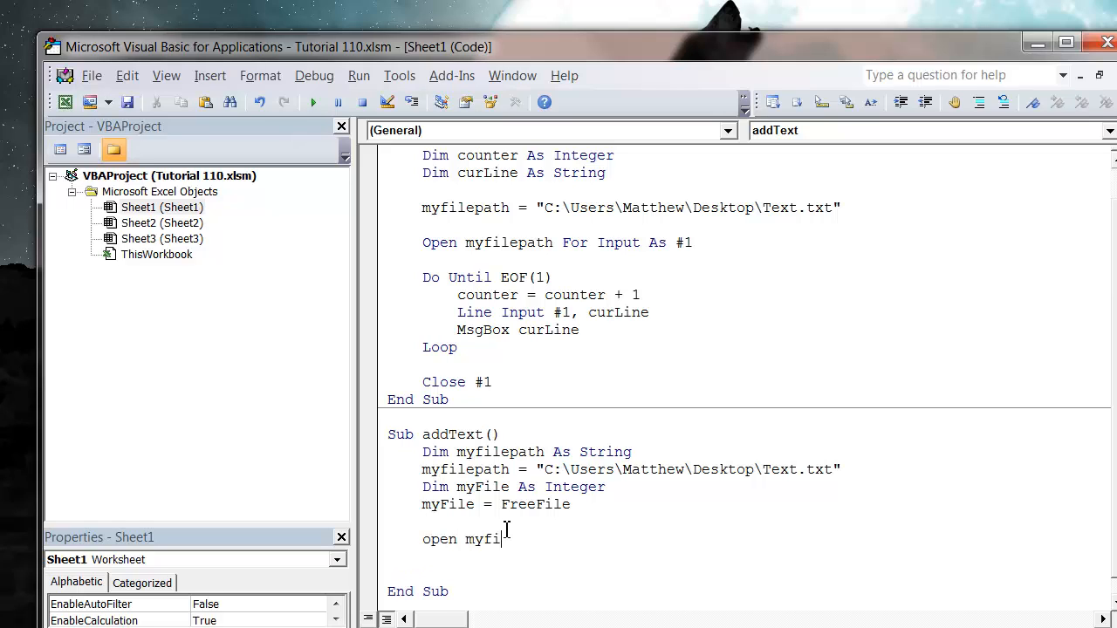
type("lepath as")
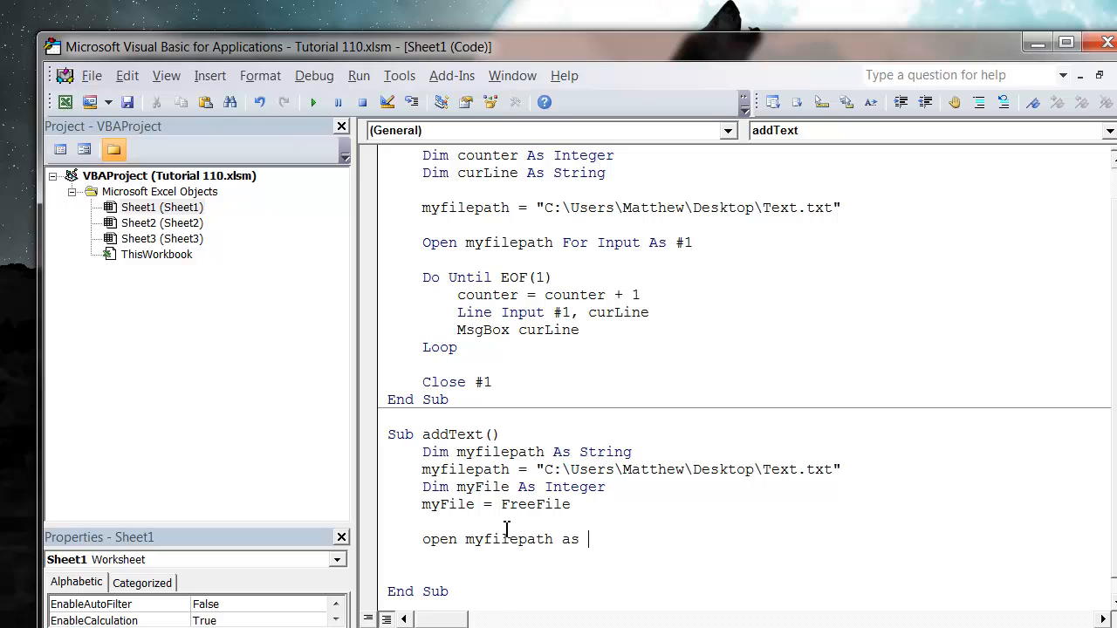
type("for")
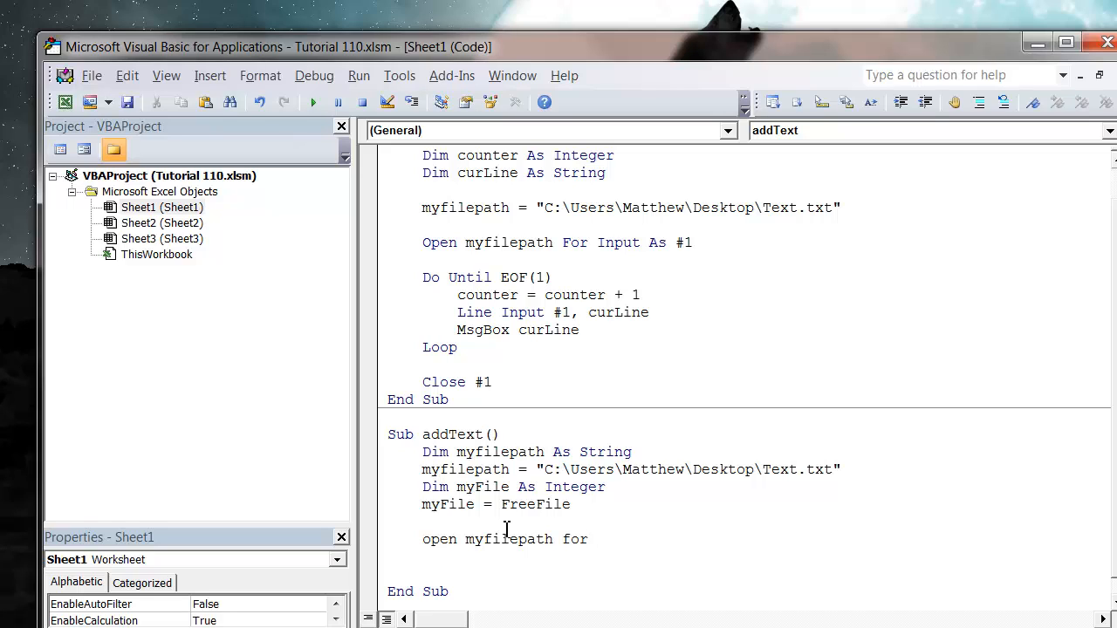
type("ap")
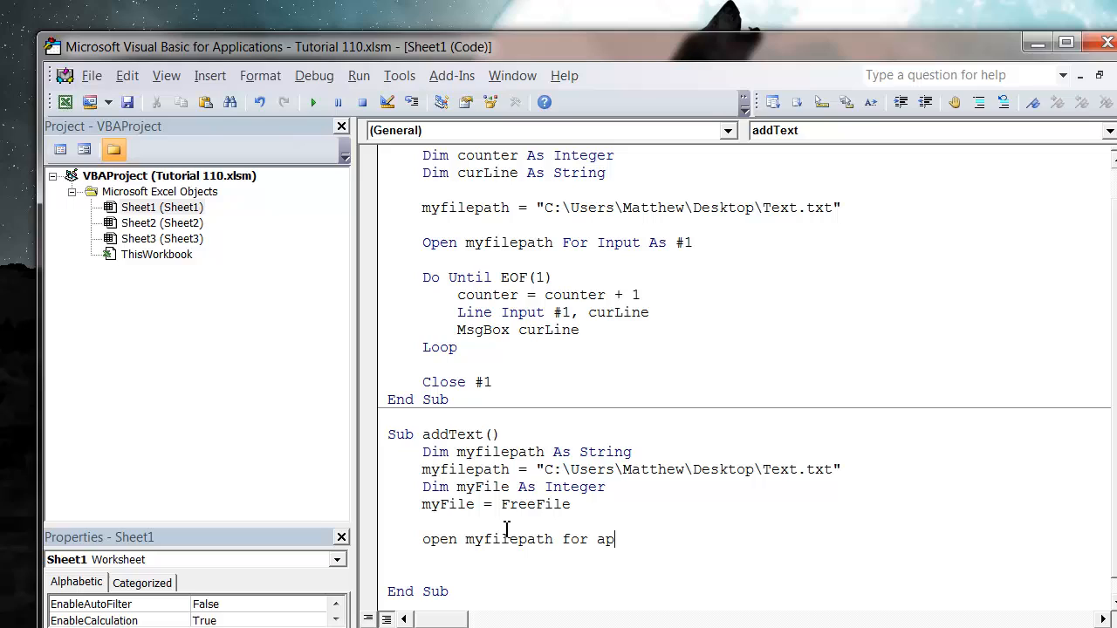
type("pend as")
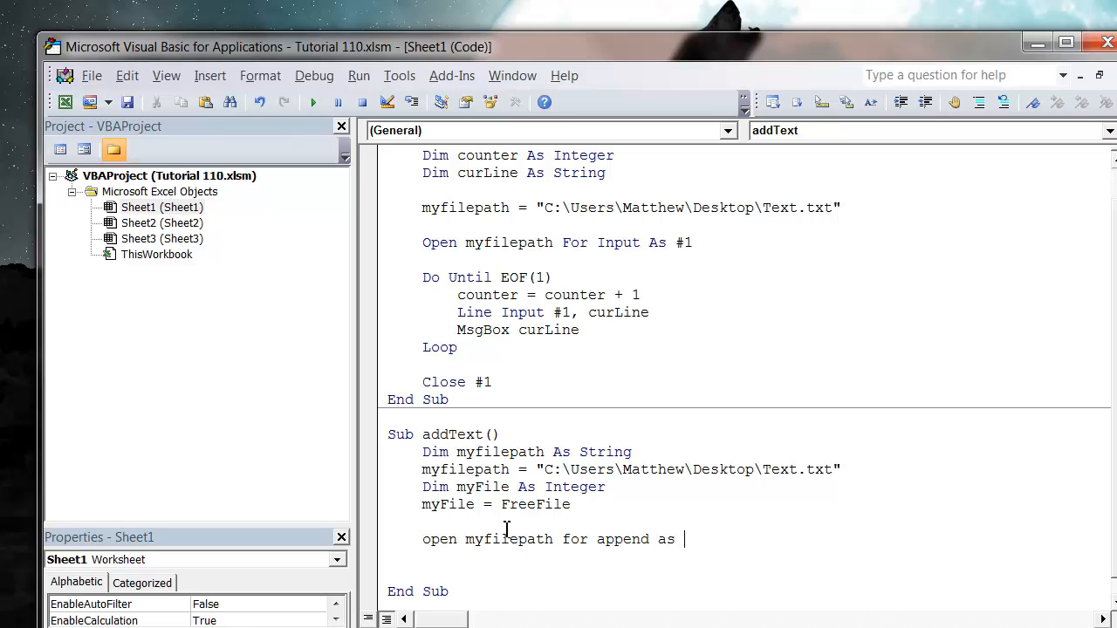
type("#")
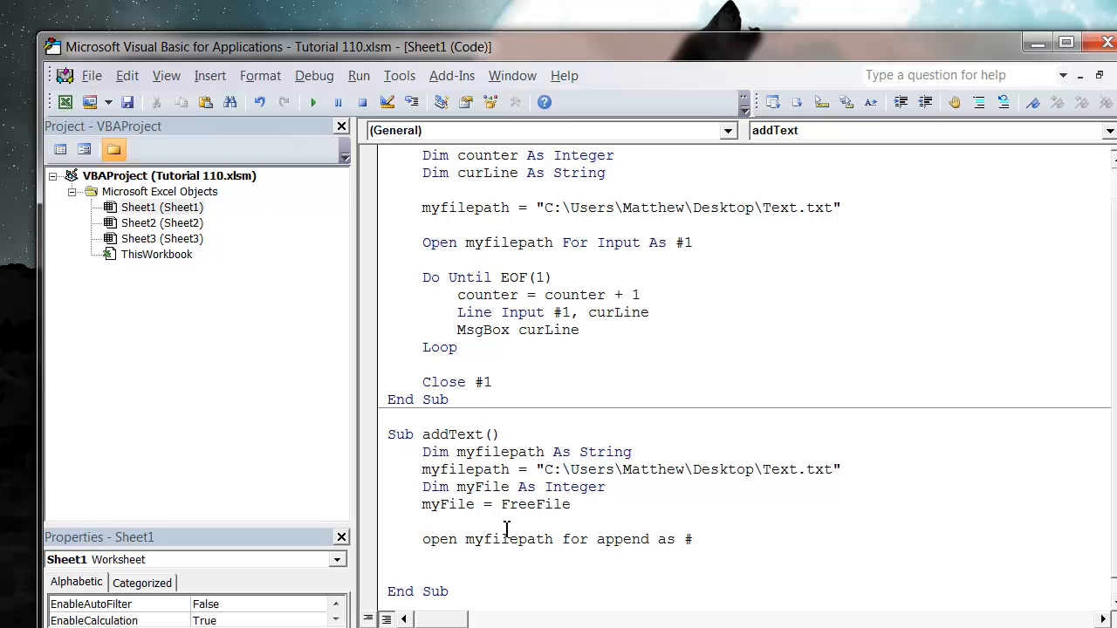
type("myFile")
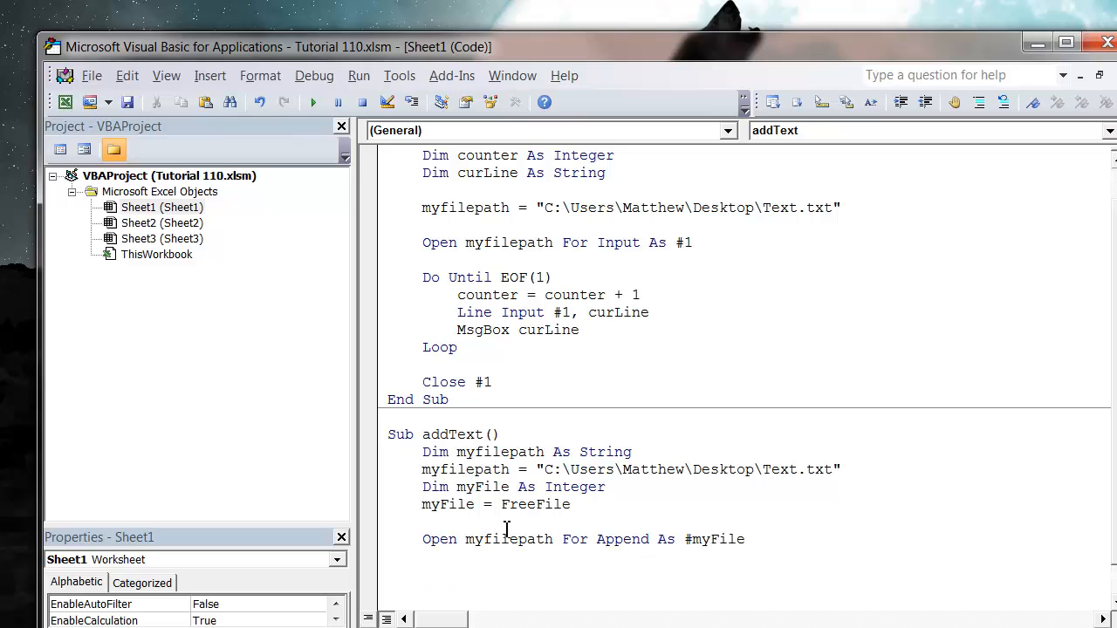
scroll("down", 3)
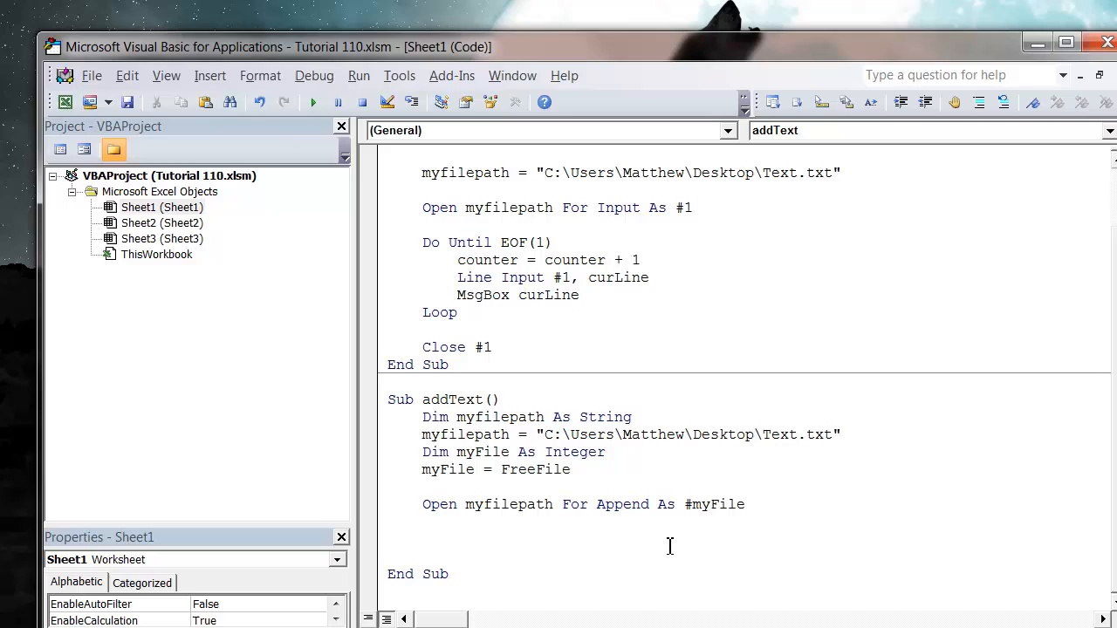
Step: Write Close #myFile and leave an empty line above it for more statements
type("close")
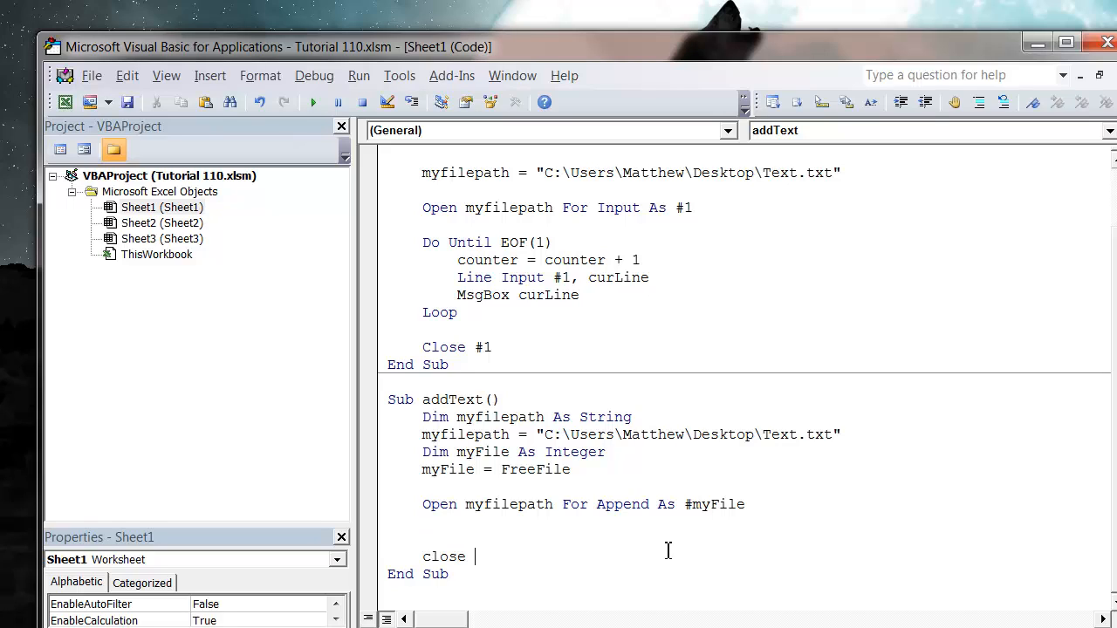
type("#myFile")
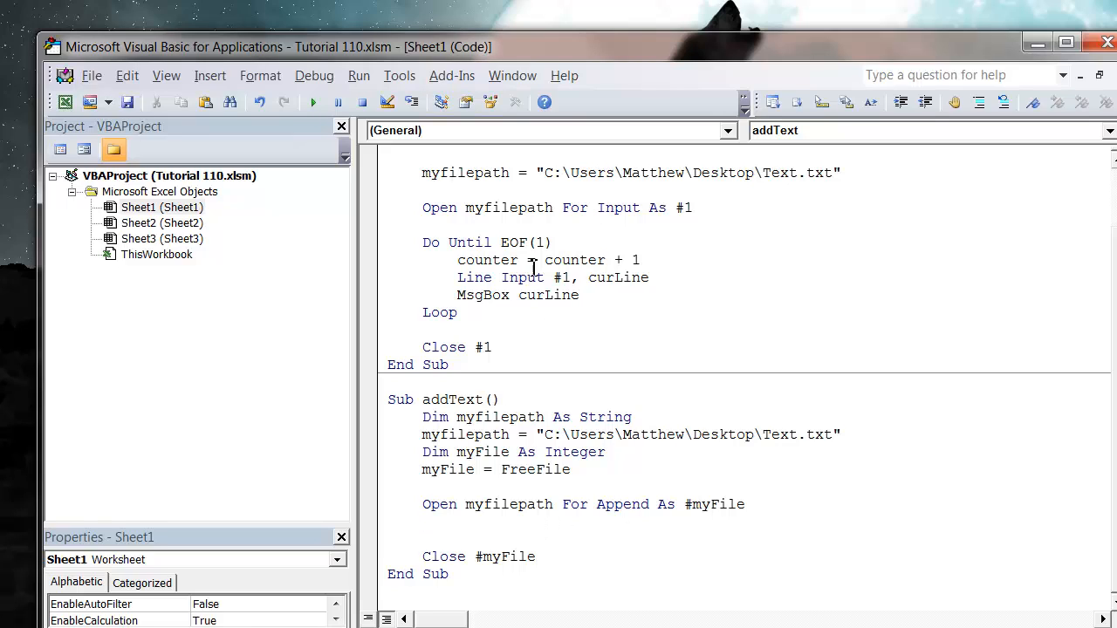
mouse_move(729, 615)
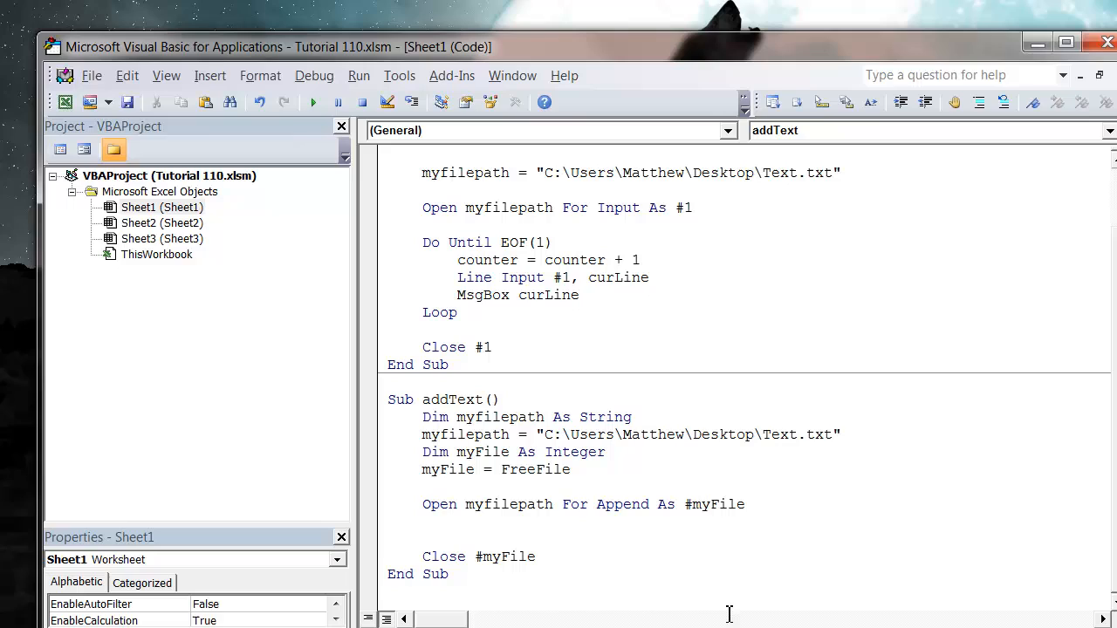
mouse_move(557, 494)
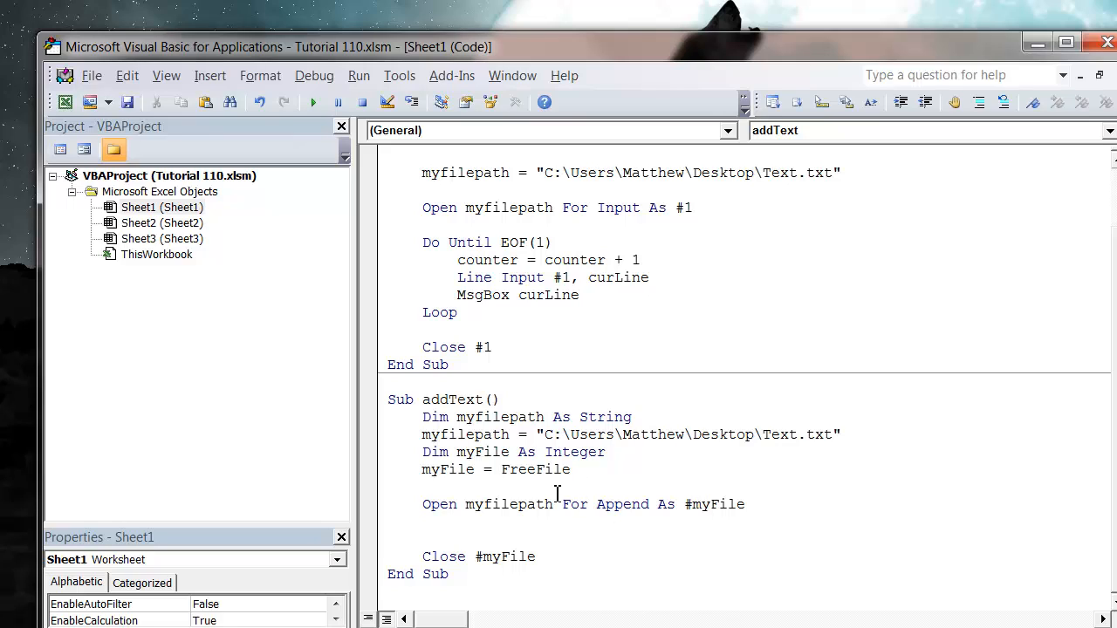
mouse_move(568, 545)
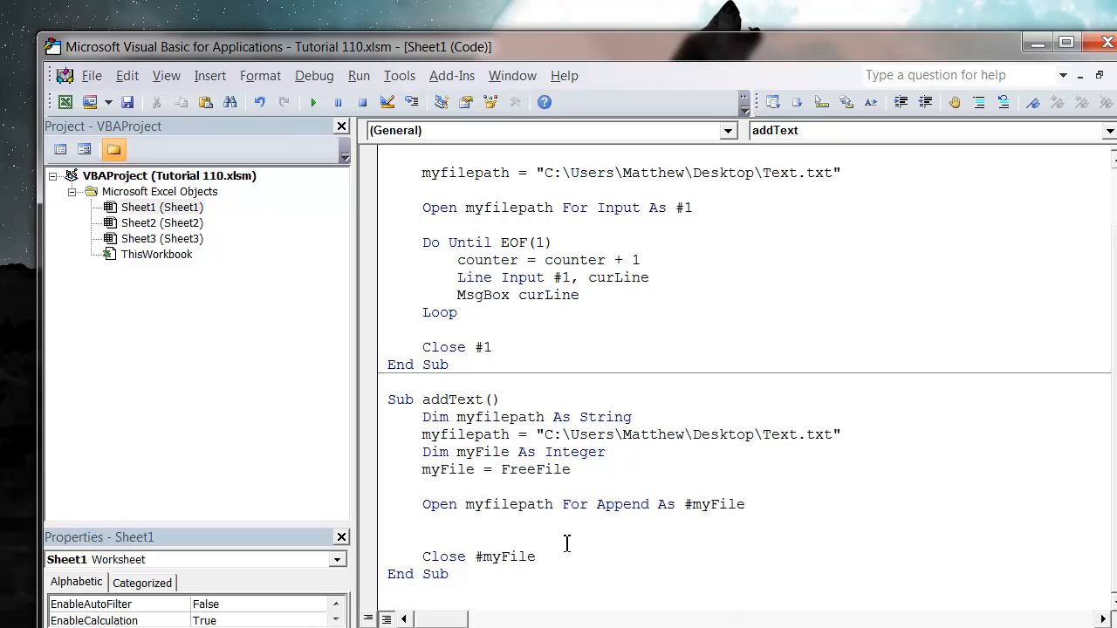
left_click(476, 531)
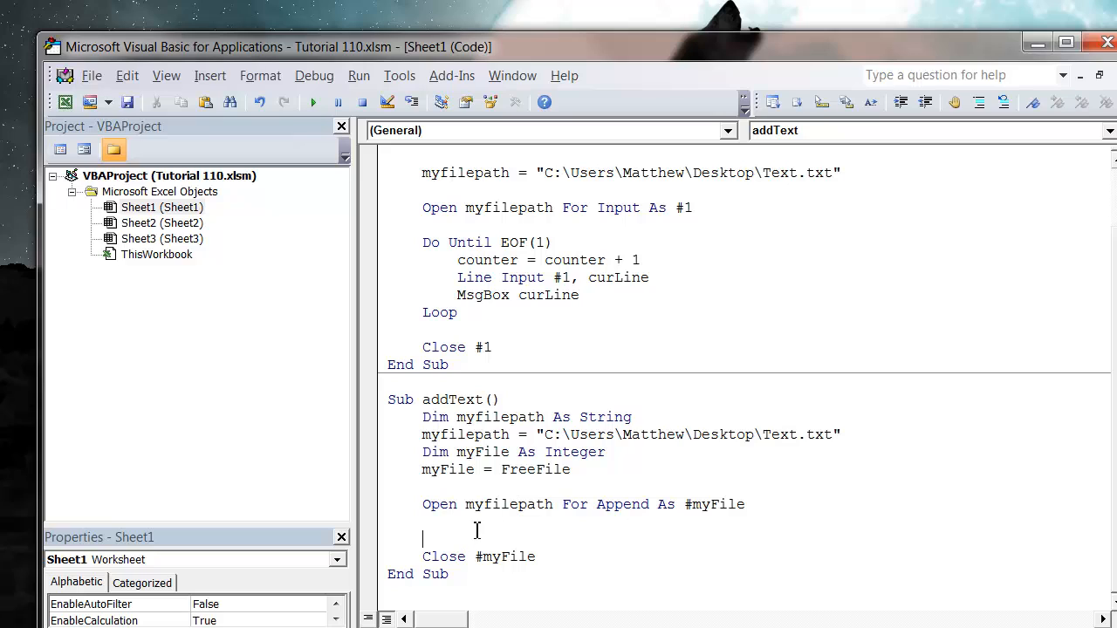
mouse_move(405, 548)
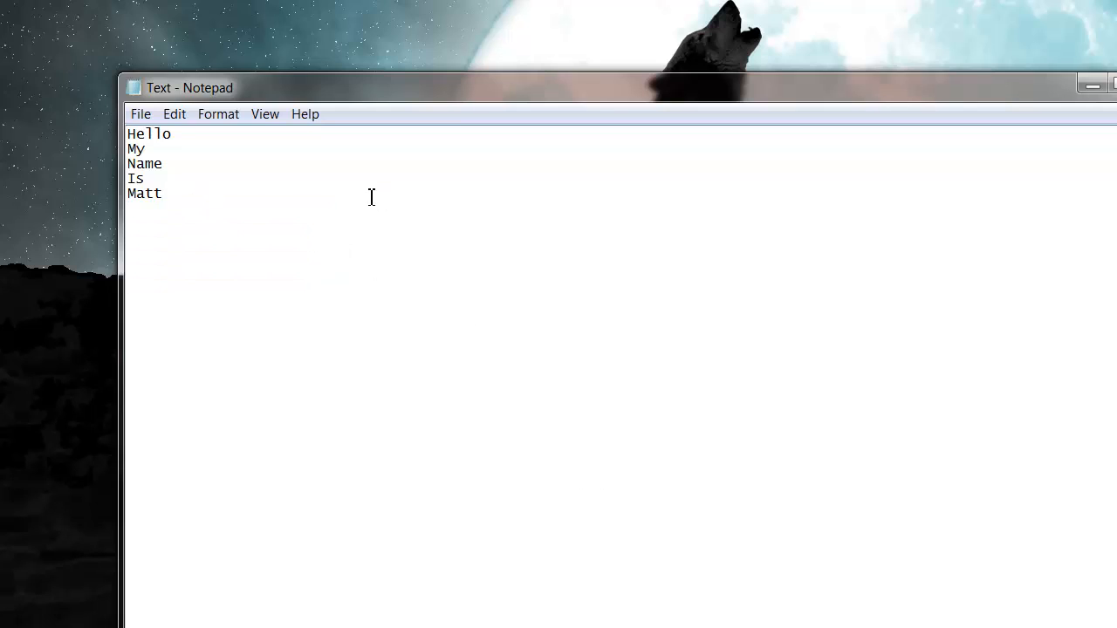
Step: Save the Text file in Notepad via File > Save
left_click(140, 113)
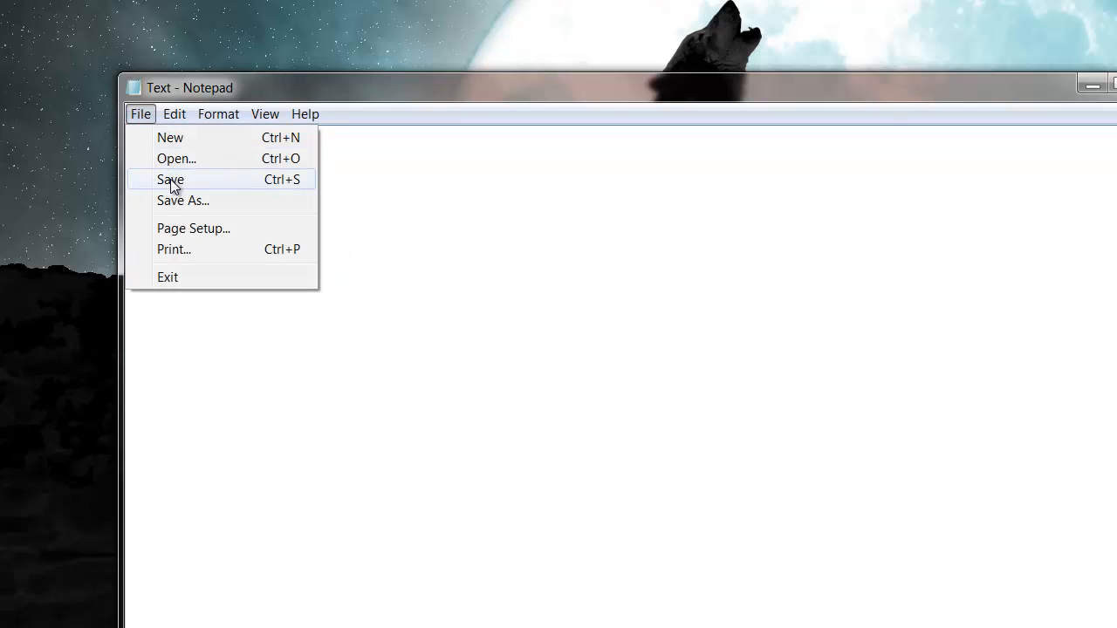
left_click(171, 179)
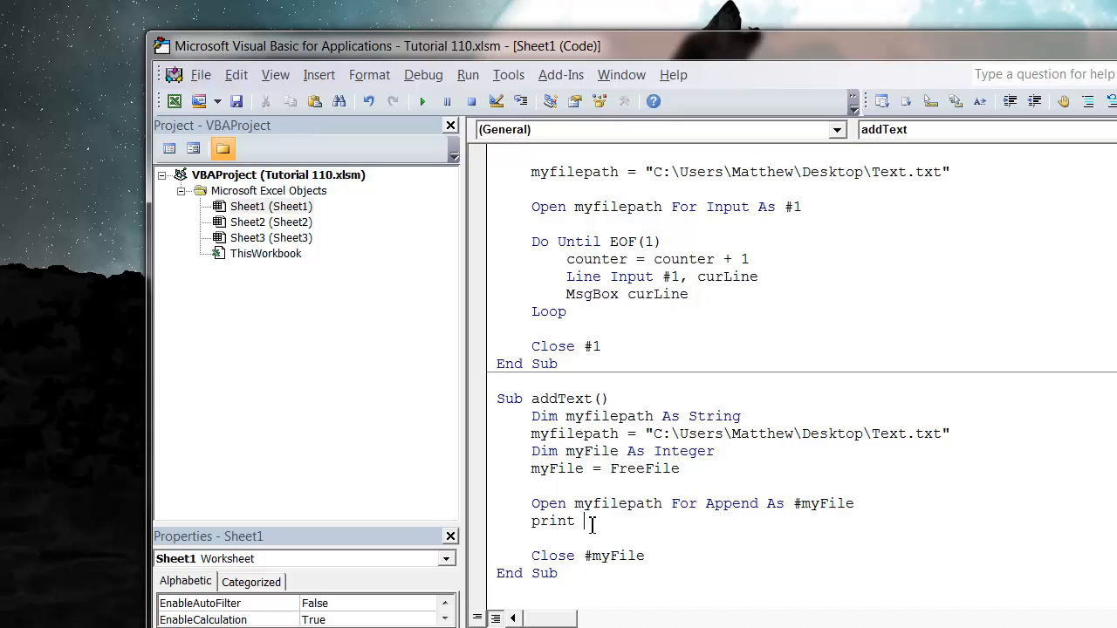
Step: Write Print #myFile, "Hello to you too" between the Open and Close statements
type("#")
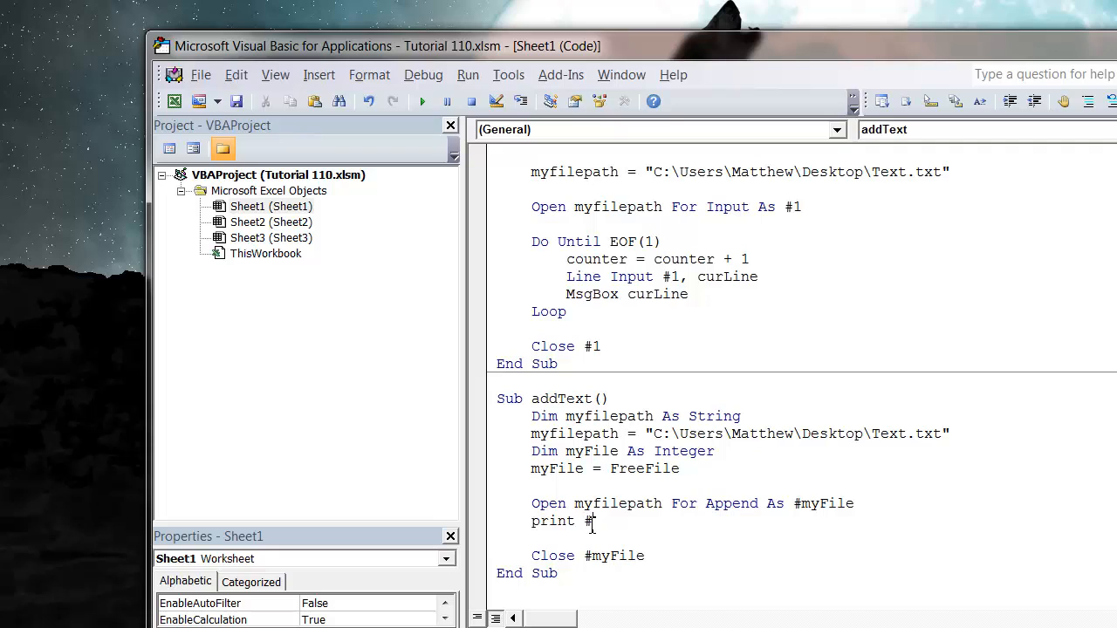
type("myFile")
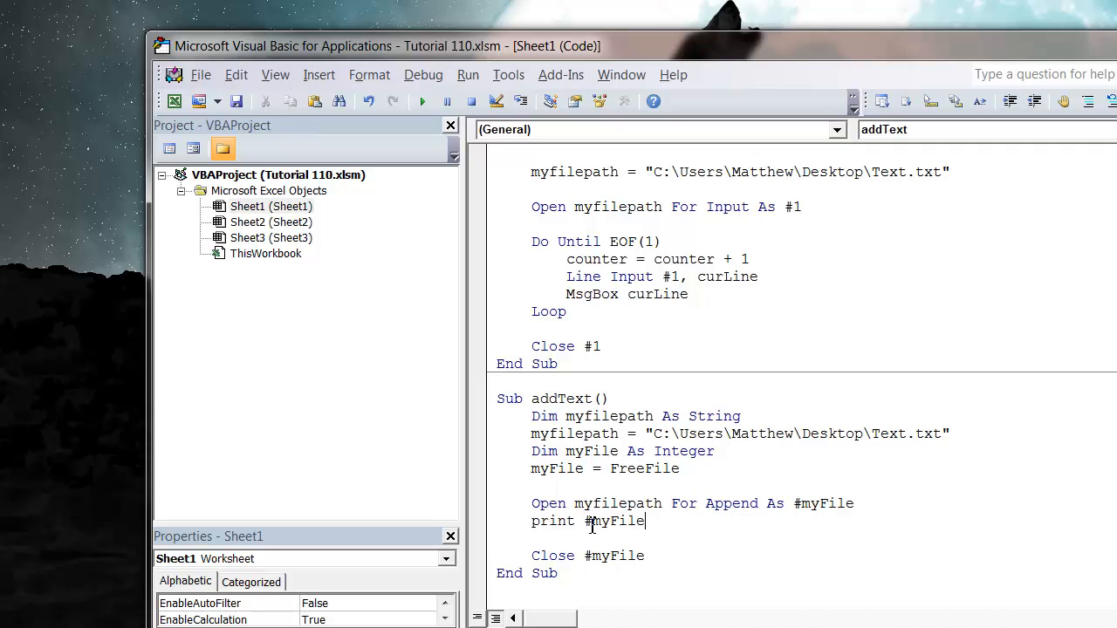
type(",")
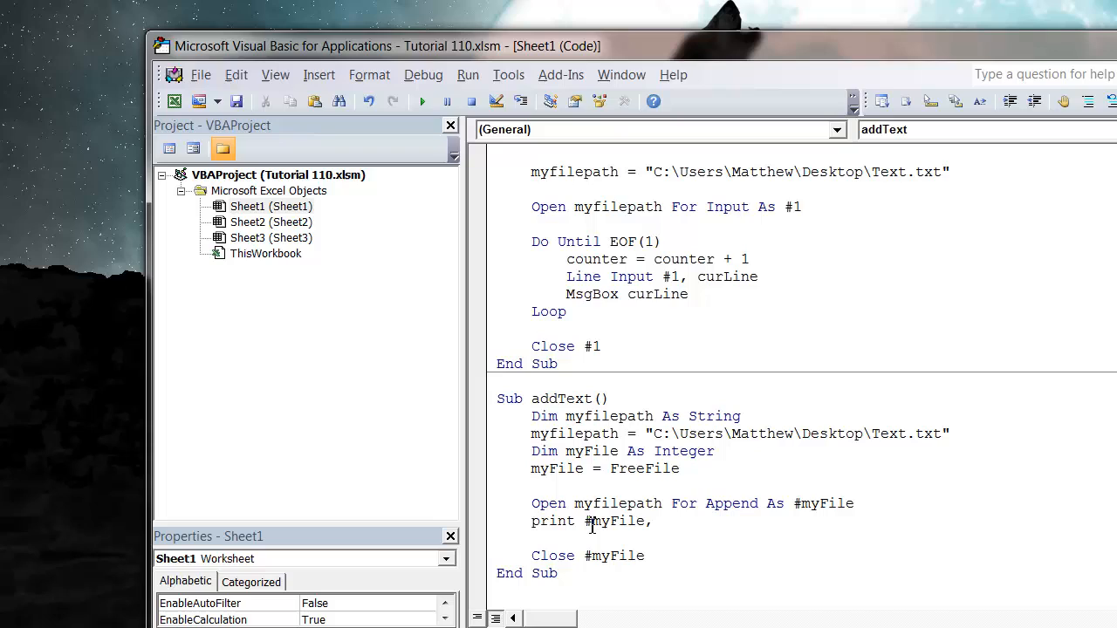
type("\"")
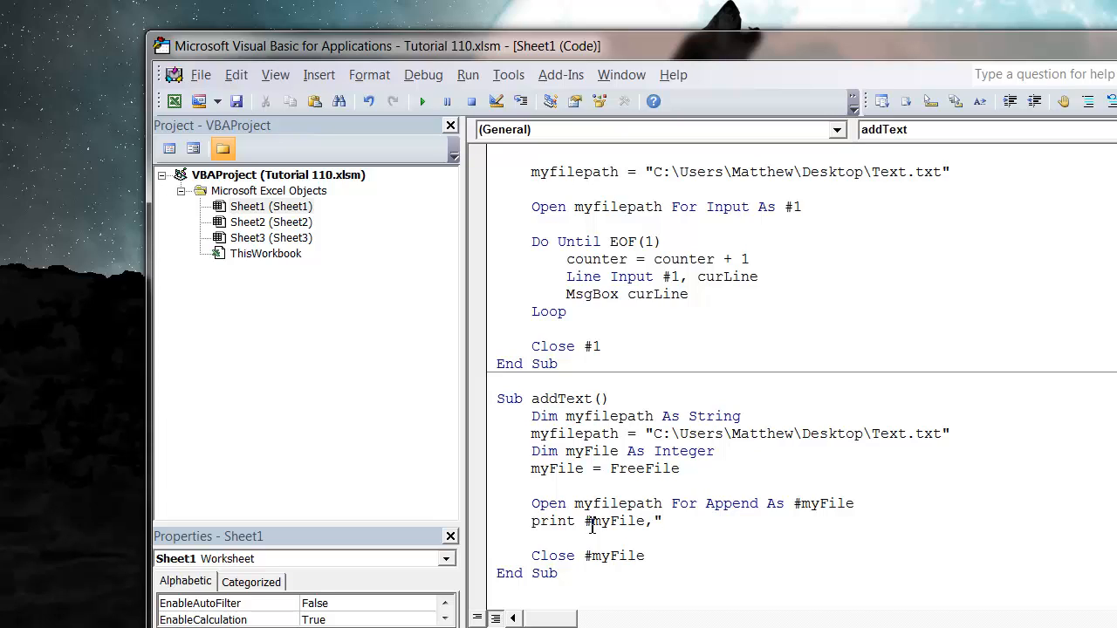
type("Hello to you")
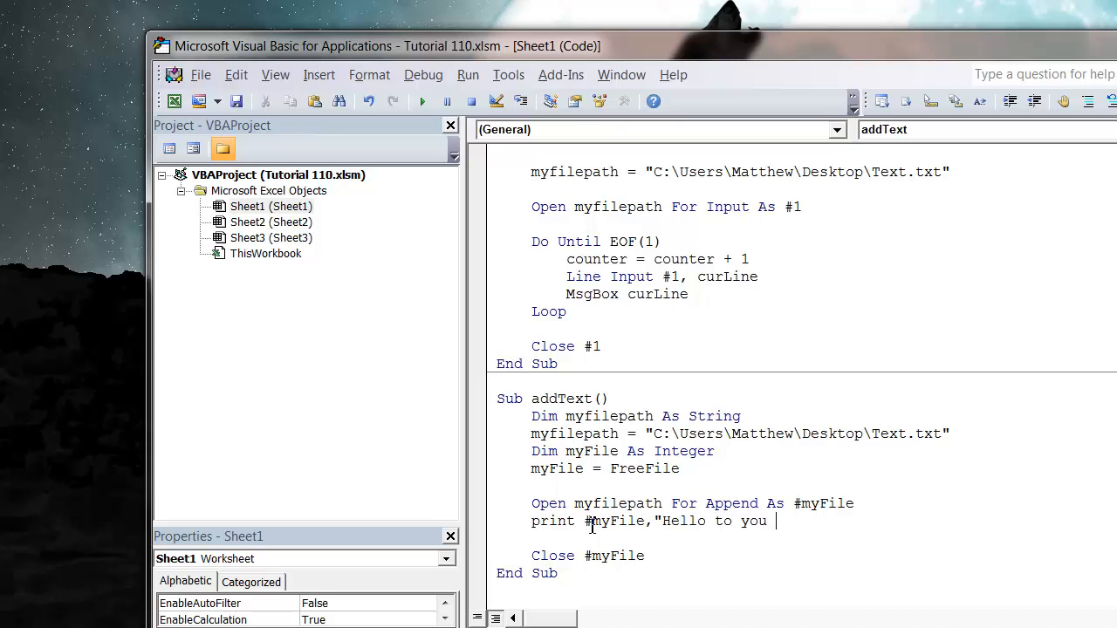
type("too\"")
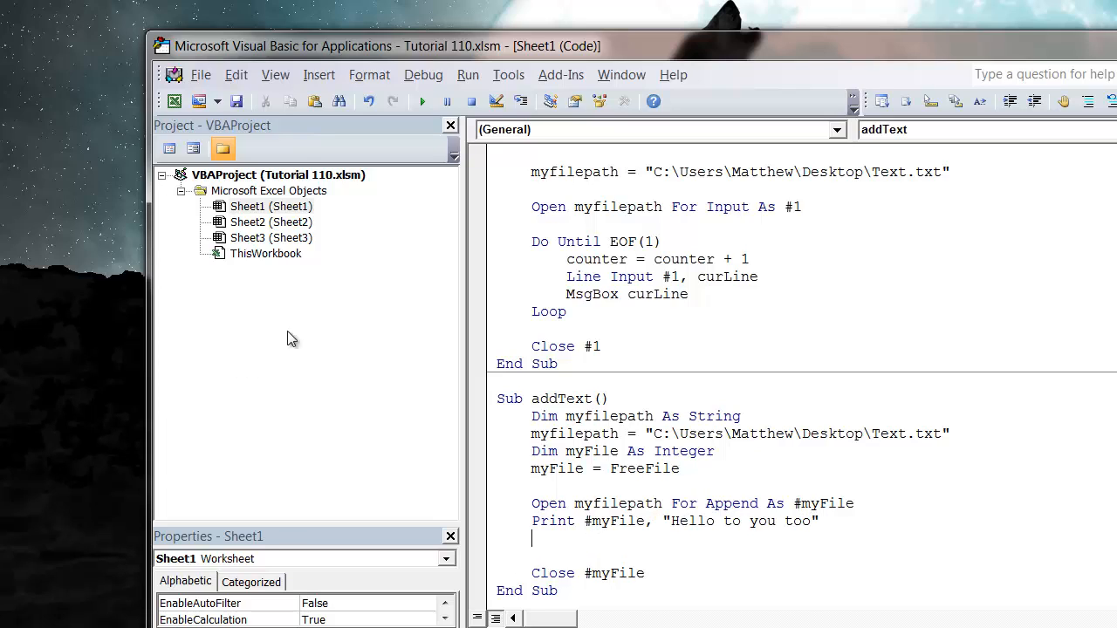
mouse_move(423, 101)
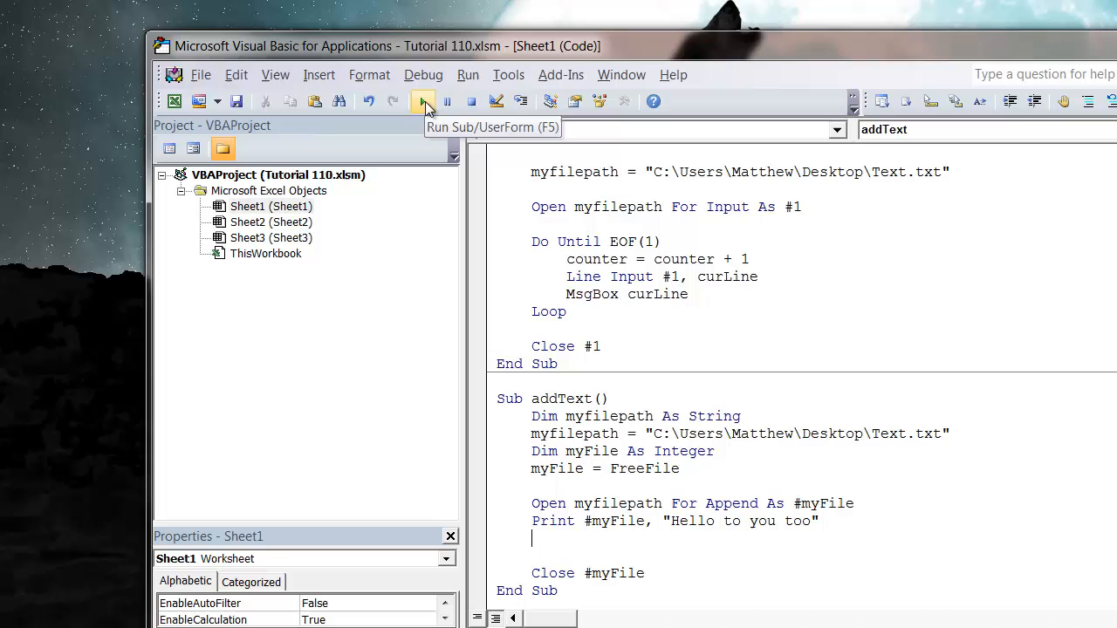
Step: Run addText and view Text.txt in Notepad to confirm the appended line, then close it
left_click(422, 102)
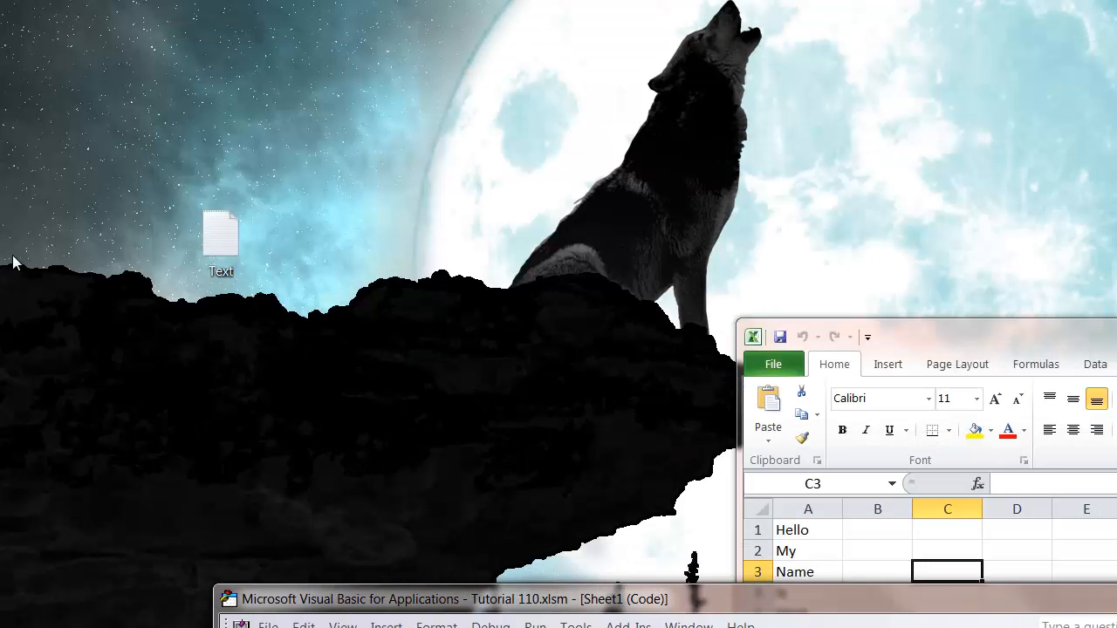
double_click(220, 230)
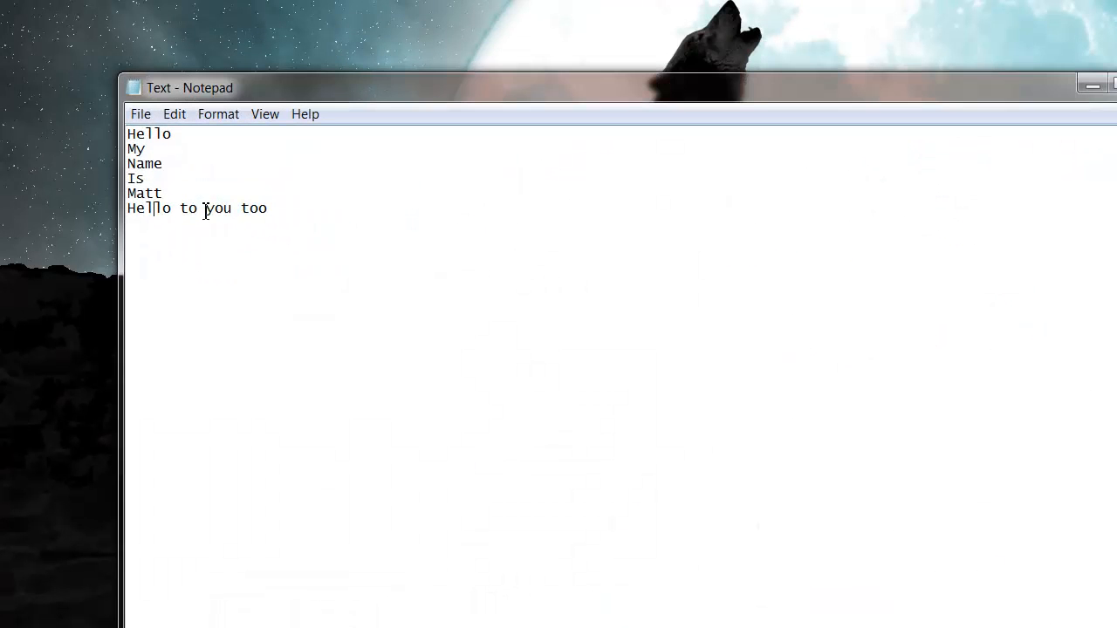
left_click(272, 209)
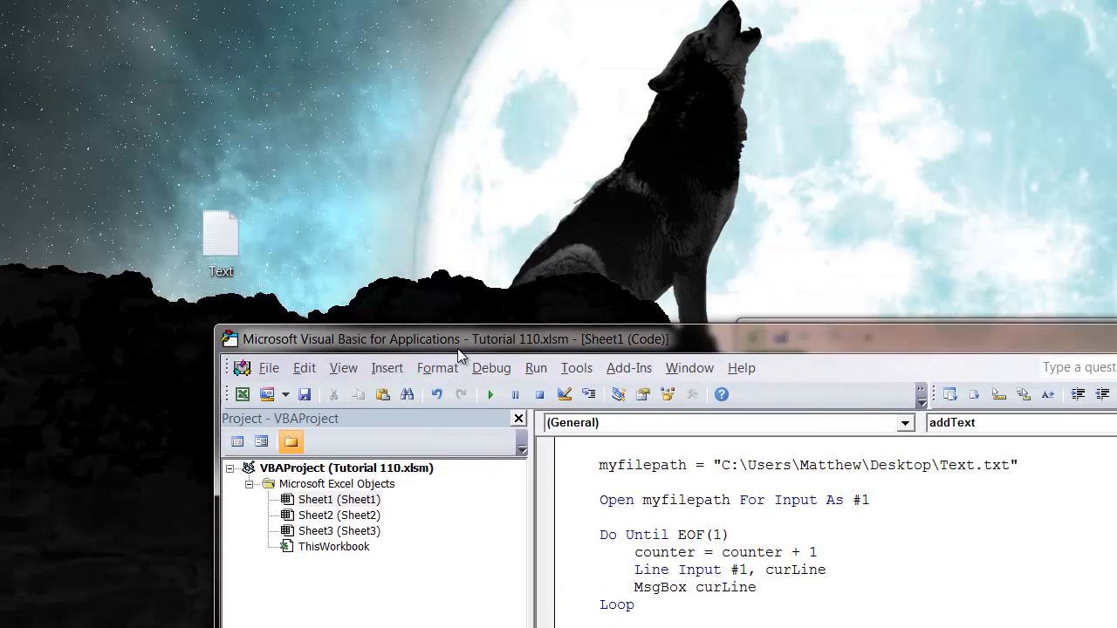
Step: Reopen the Text file from the desktop in Notepad
left_click(220, 235)
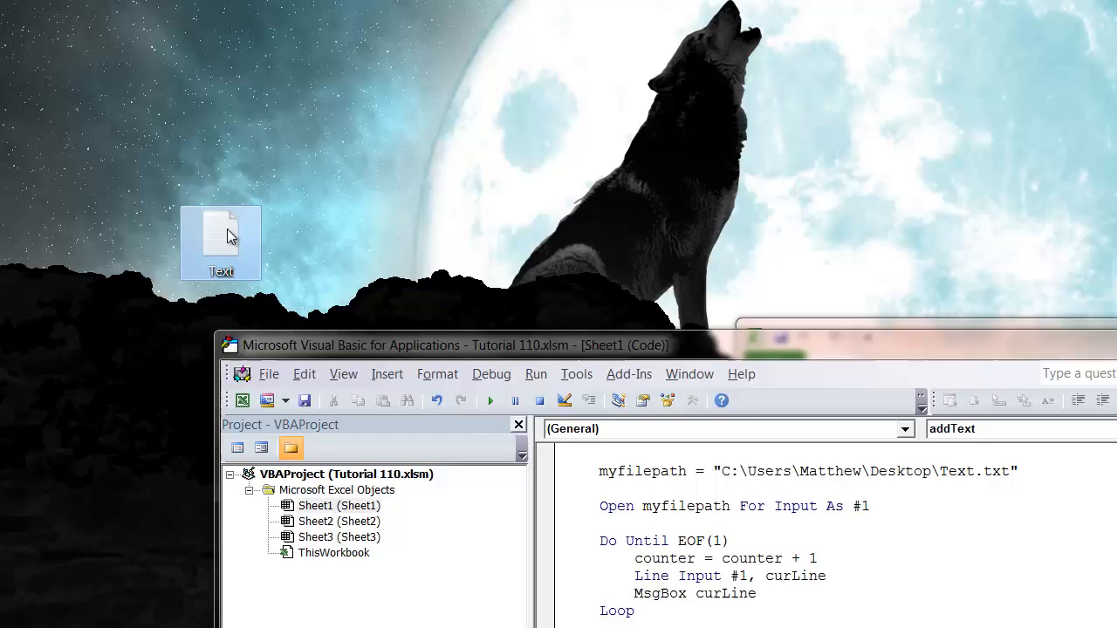
double_click(220, 241)
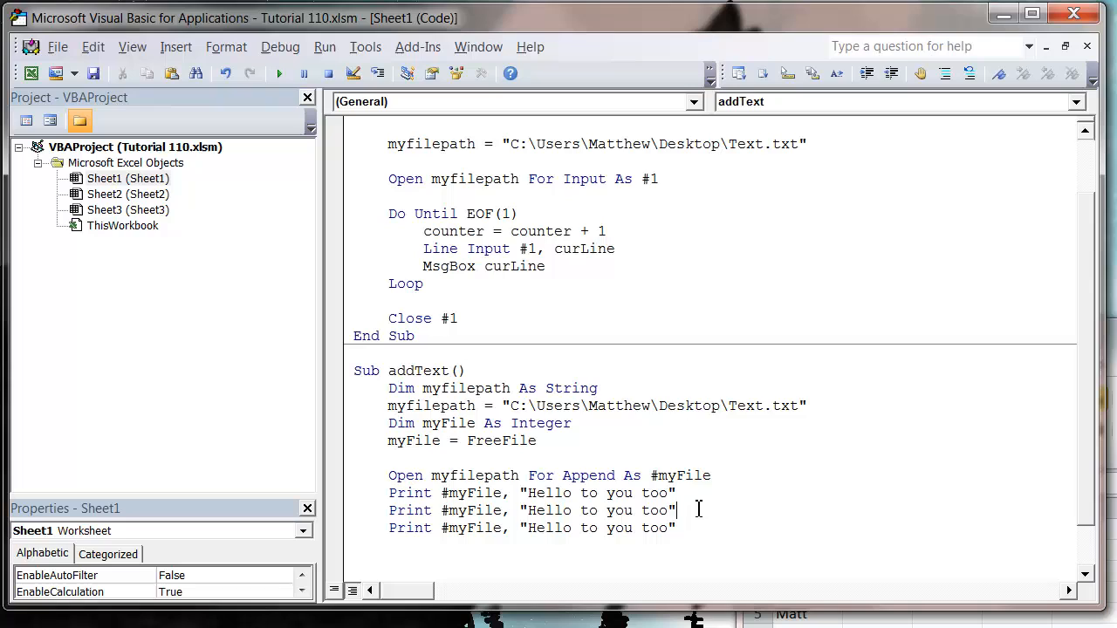
Step: Position after the Print statements to add blank lines before Close #myFile
left_click(677, 492)
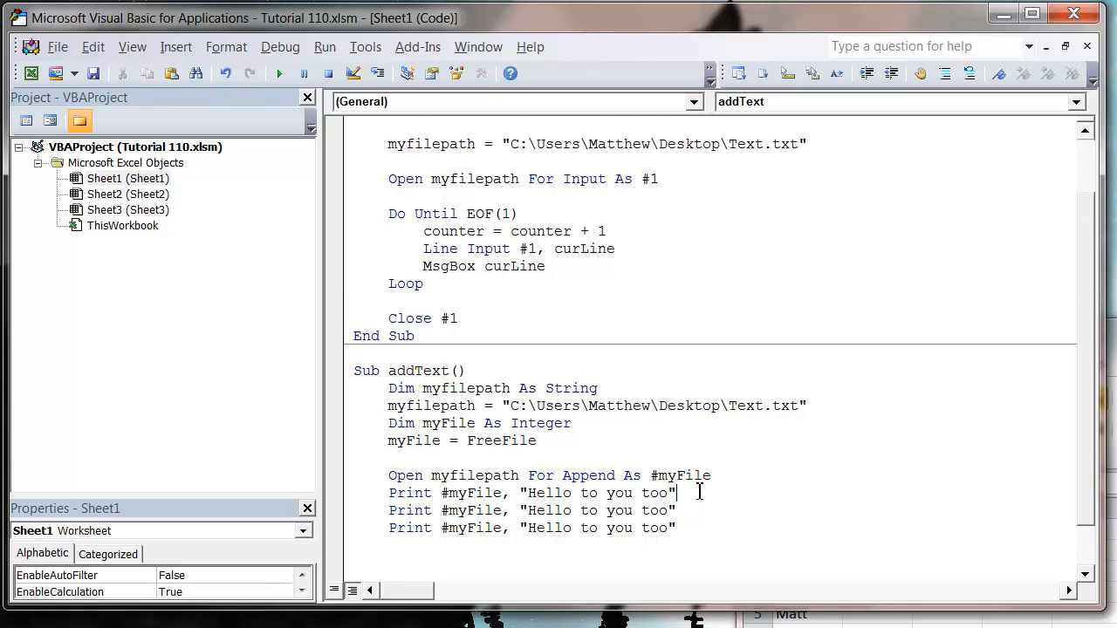
scroll("down", 3)
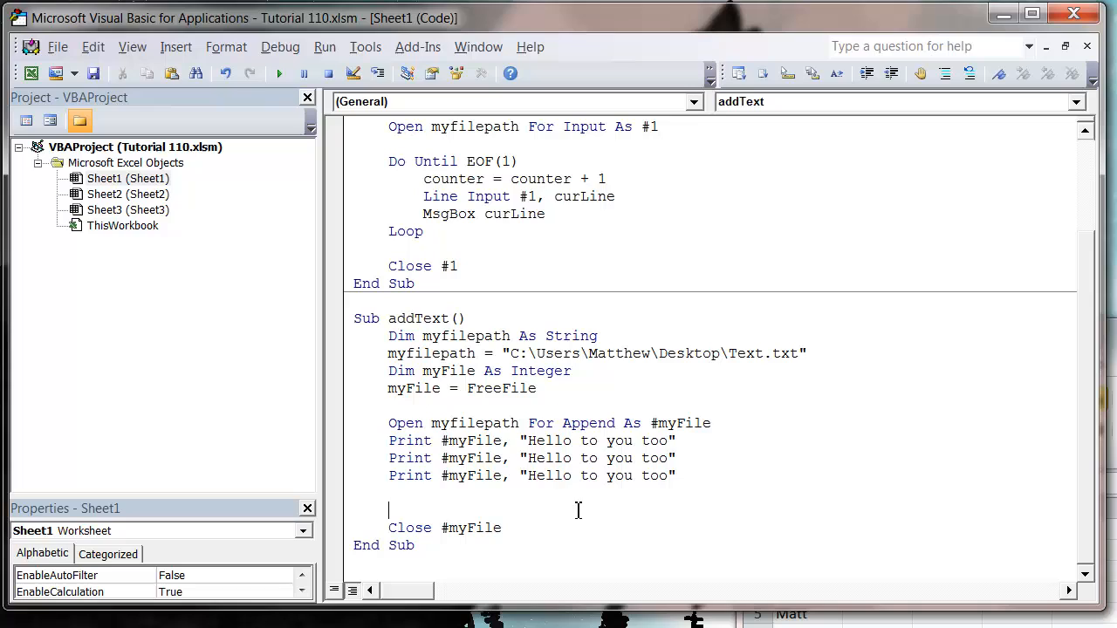
mouse_move(852, 595)
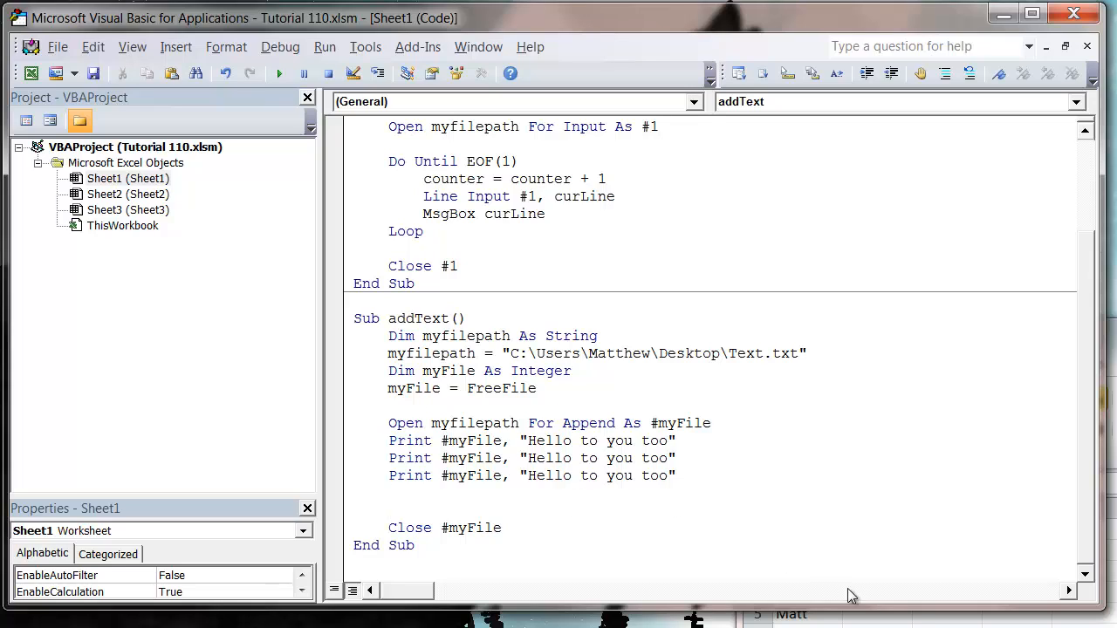